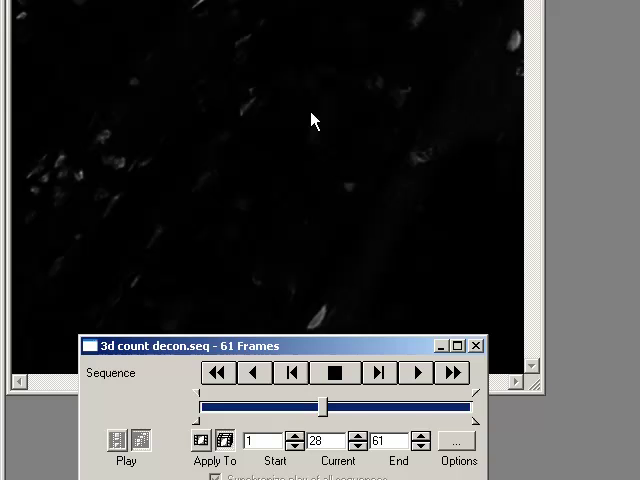
Check the image information and spatial calibration of the 61-frame z-stack.
right_click(312, 120)
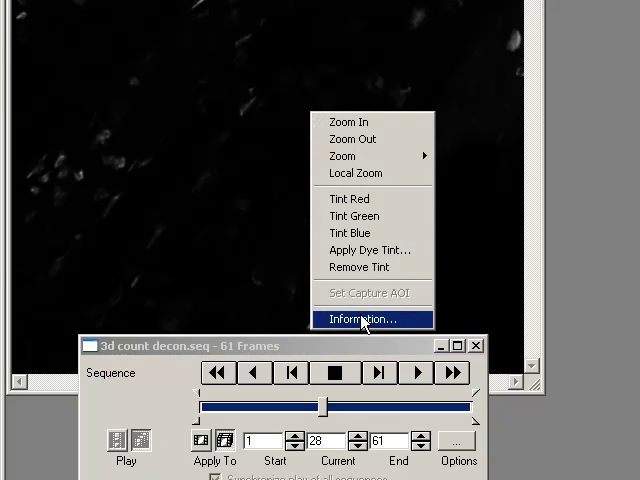
click(362, 320)
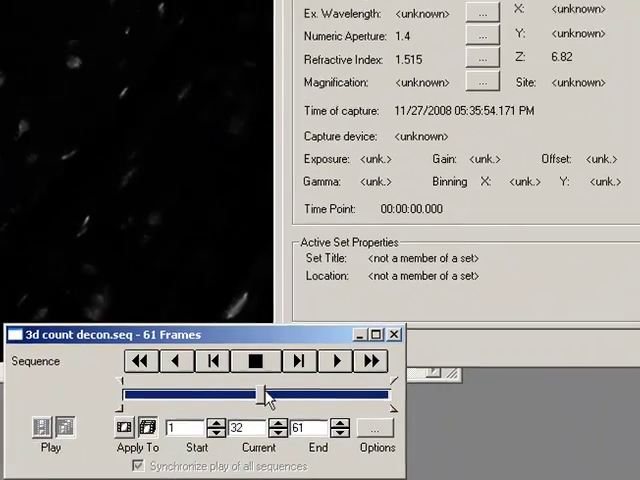
click(380, 48)
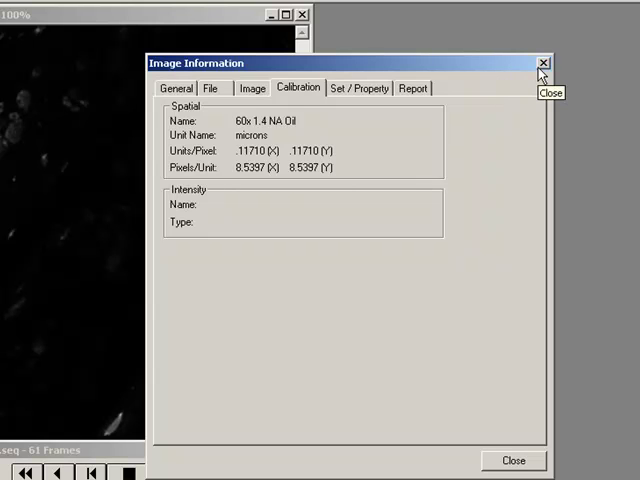
click(544, 64)
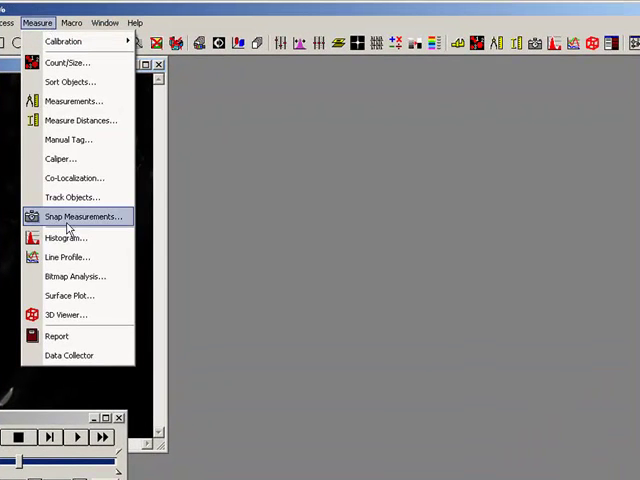
Load the stack into the 3D Viewer with Auto off and subsampling X 2, Y 2, Z 1.
click(68, 314)
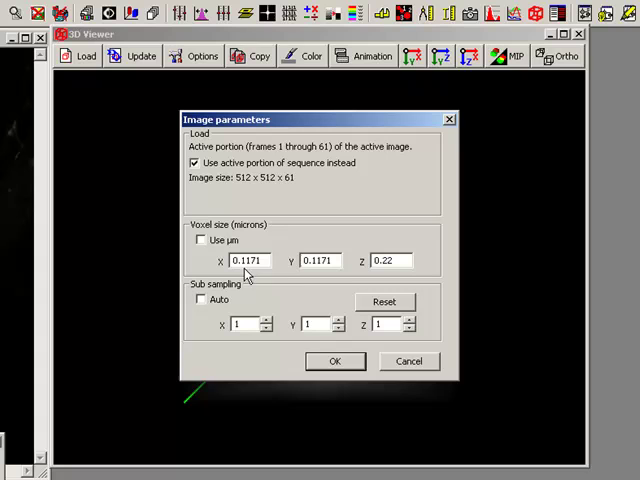
click(248, 260)
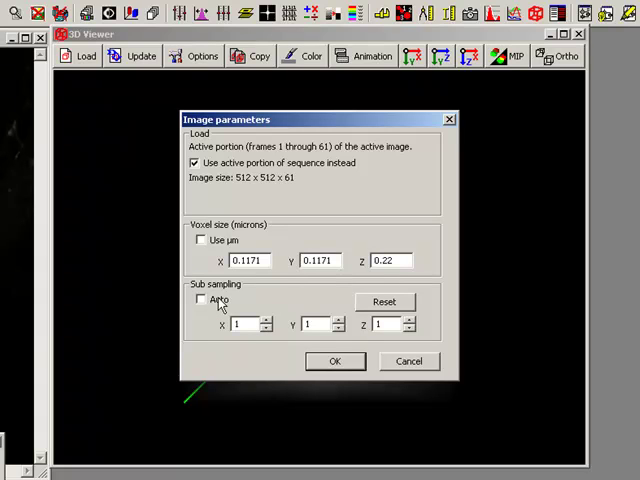
click(200, 300)
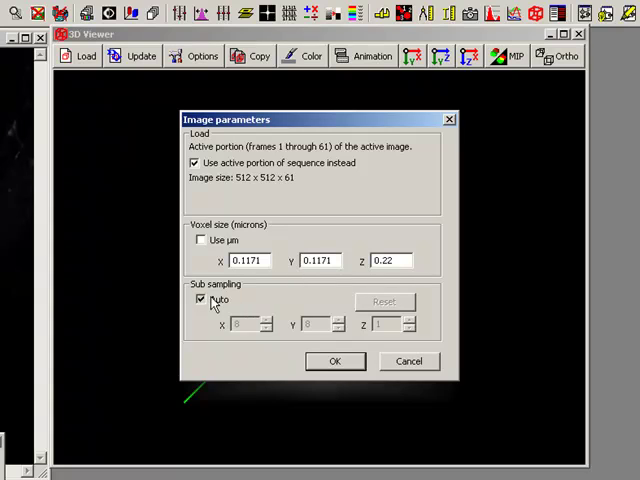
click(200, 300)
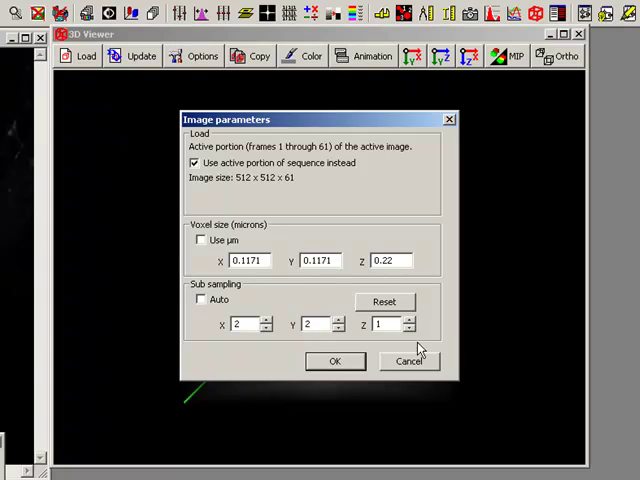
click(336, 360)
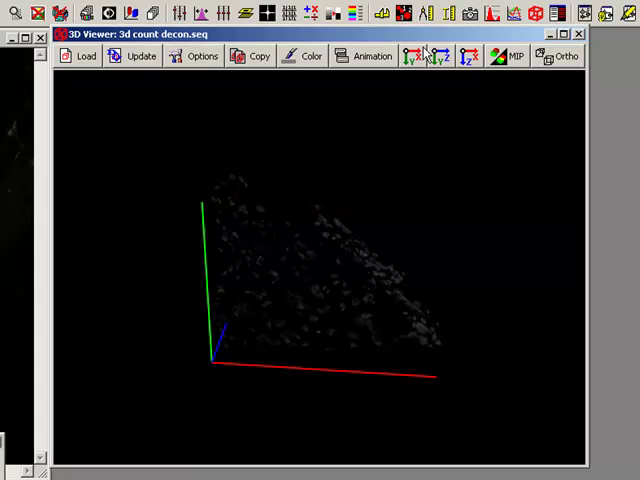
Rotate the rendered cell volume to a new viewing angle.
click(500, 56)
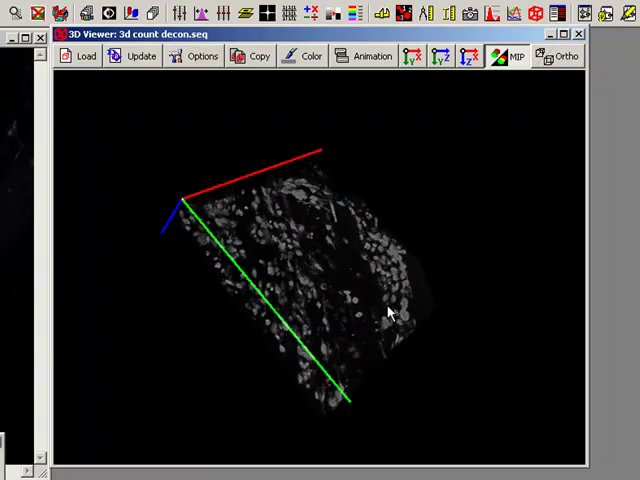
drag(390, 312, 352, 204)
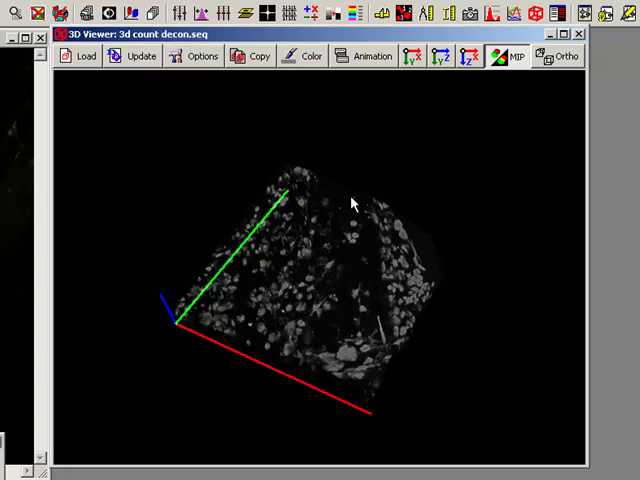
Switch the background colour to dark red, then back to black.
click(304, 56)
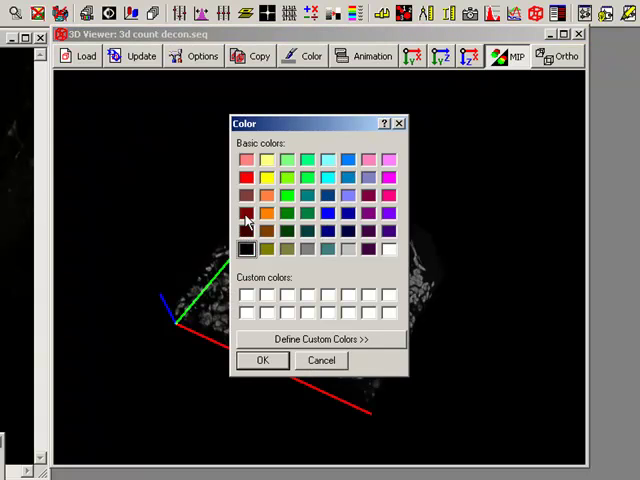
click(262, 360)
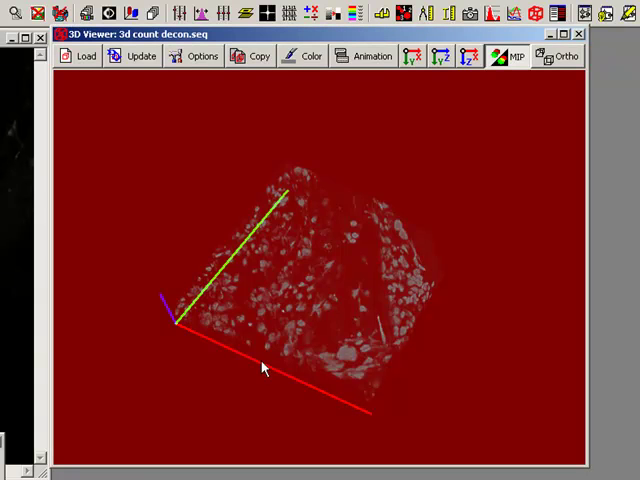
click(304, 56)
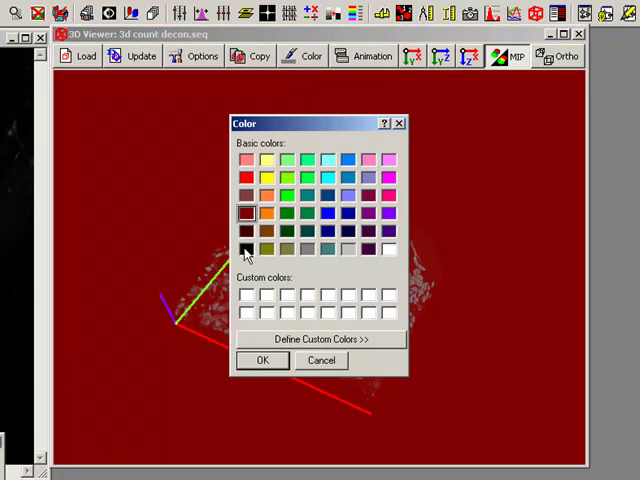
click(260, 360)
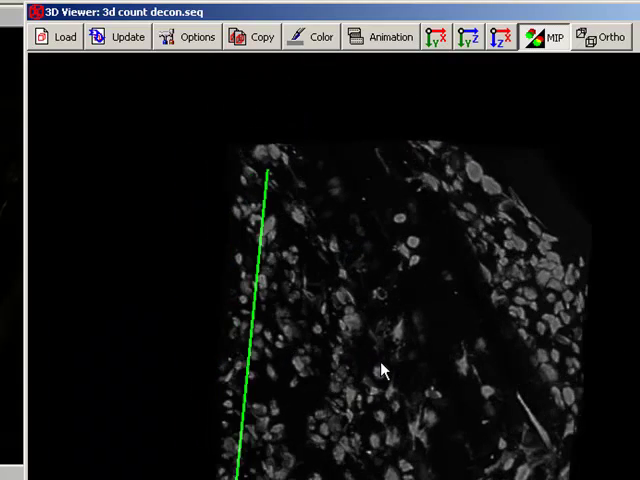
Turn the volume to a steep, nearly edge-on orientation.
drag(380, 370, 448, 364)
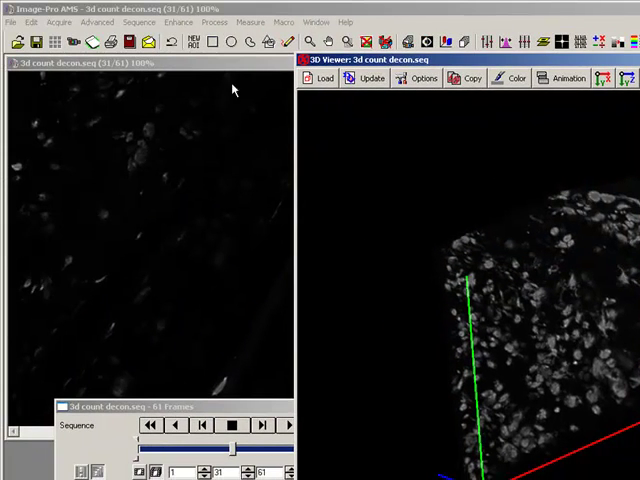
click(32, 22)
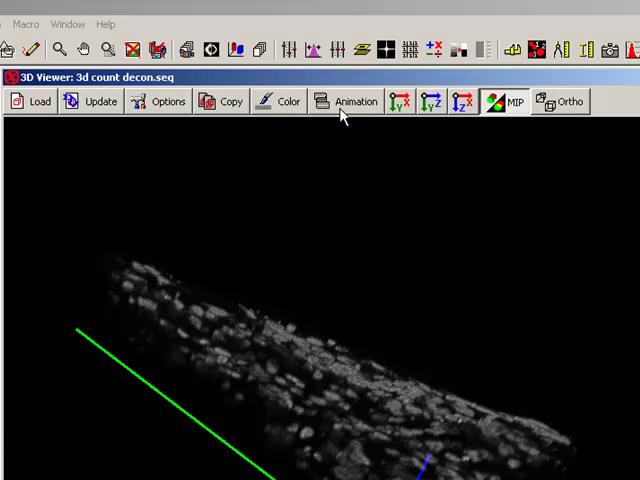
Run a rotation animation of X 0°, Y 350°, Z 40° over 50 steps.
click(352, 100)
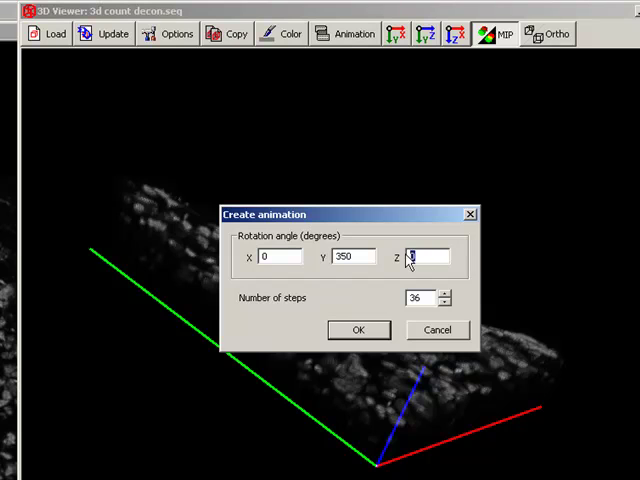
text(40)
click(428, 296)
text(50)
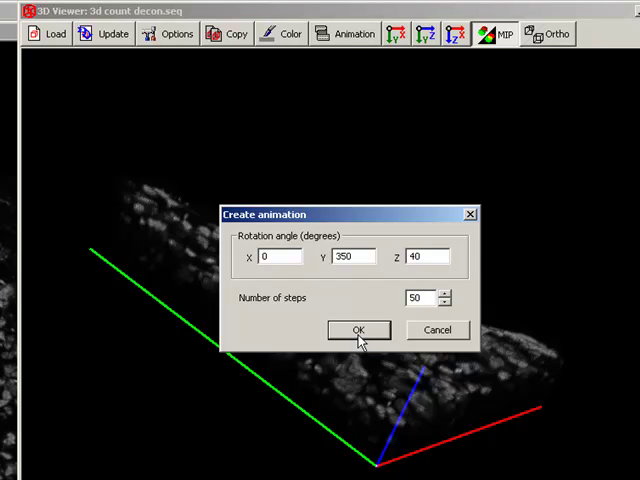
click(356, 330)
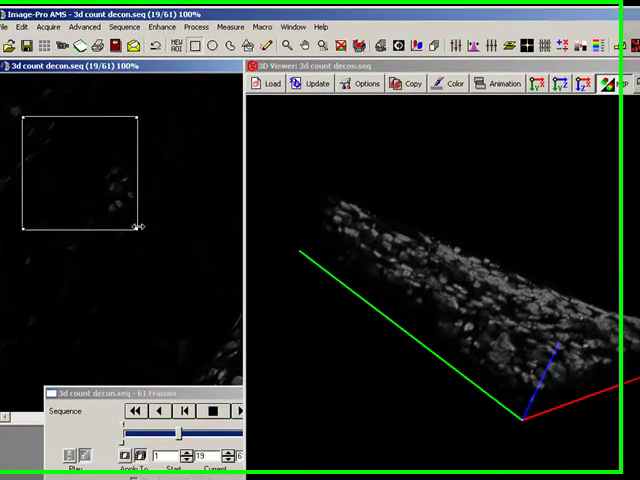
Reload the marked 175×175 AOI with Auto off and subsampling 1, 1, 1.
click(280, 82)
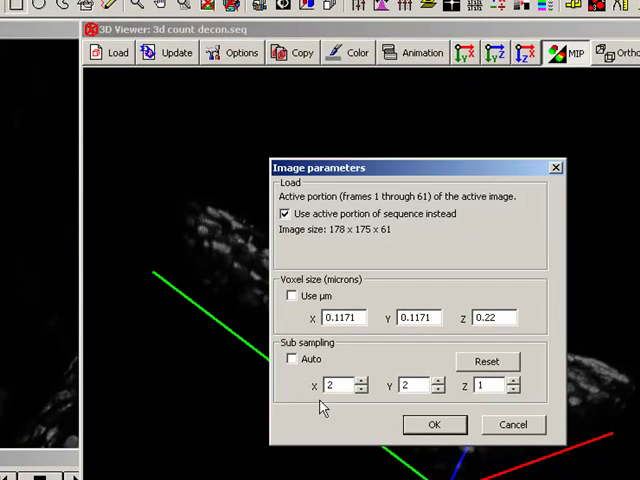
click(292, 360)
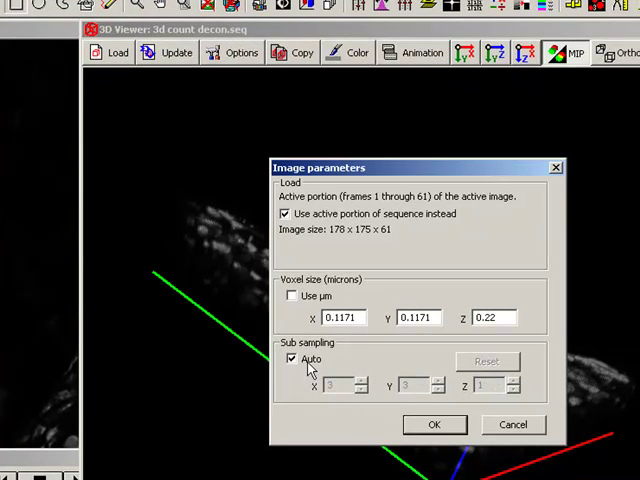
click(292, 360)
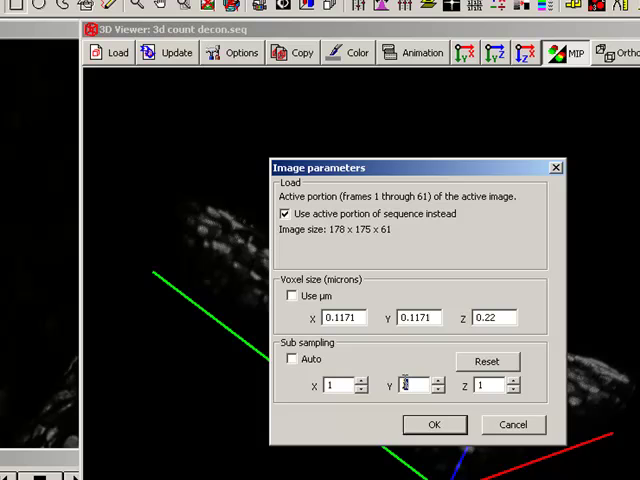
click(434, 424)
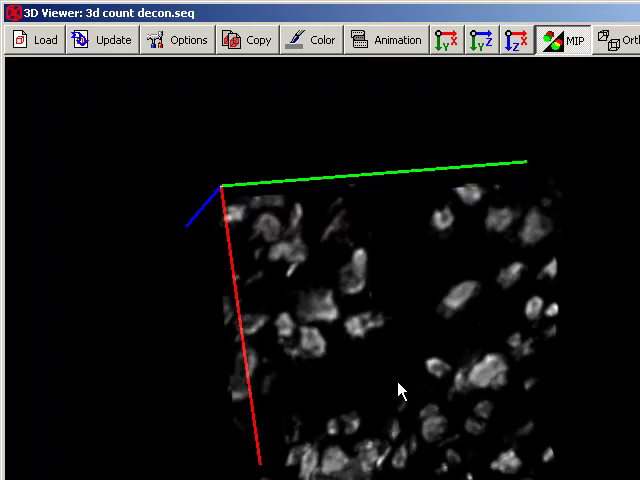
Rotate the full-resolution region to see its cells from another angle.
drag(398, 390, 360, 308)
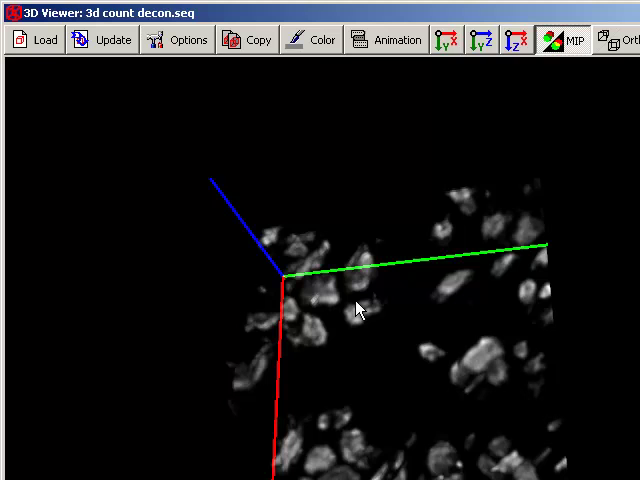